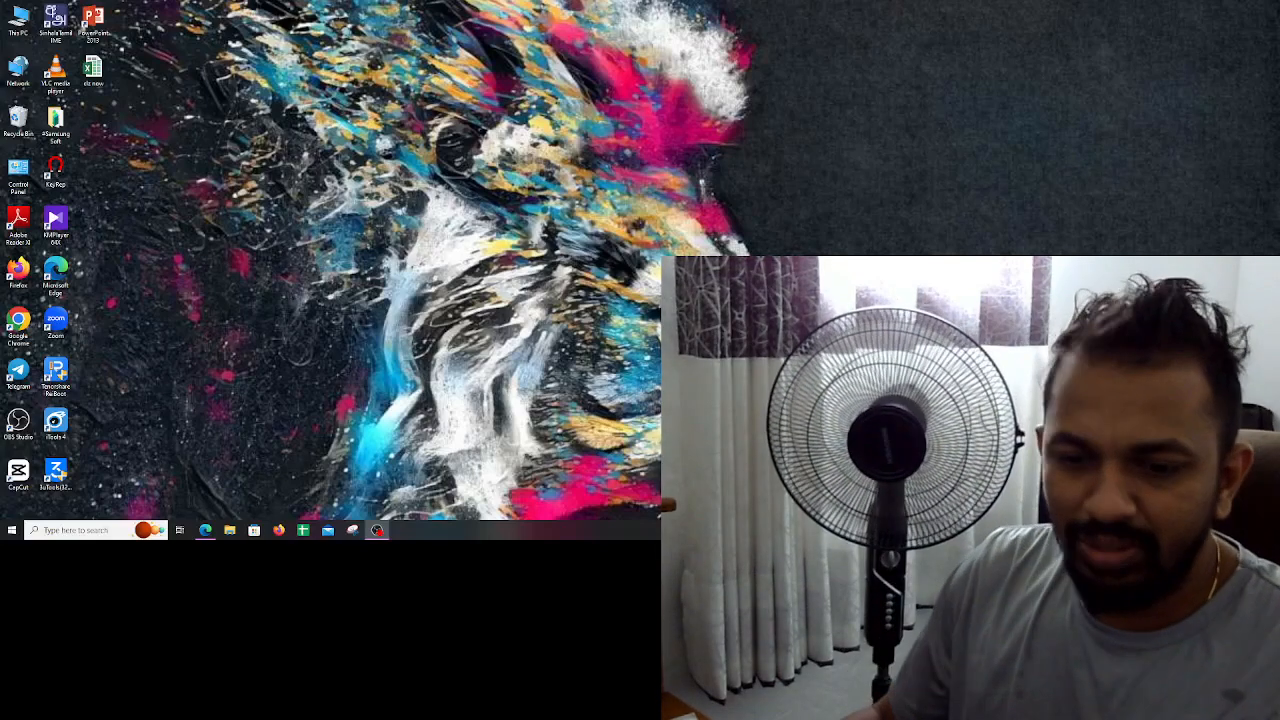
Launch WhatsApp from Windows search, then bring up the browser on the Promic Education YouTube channel
click(96, 530)
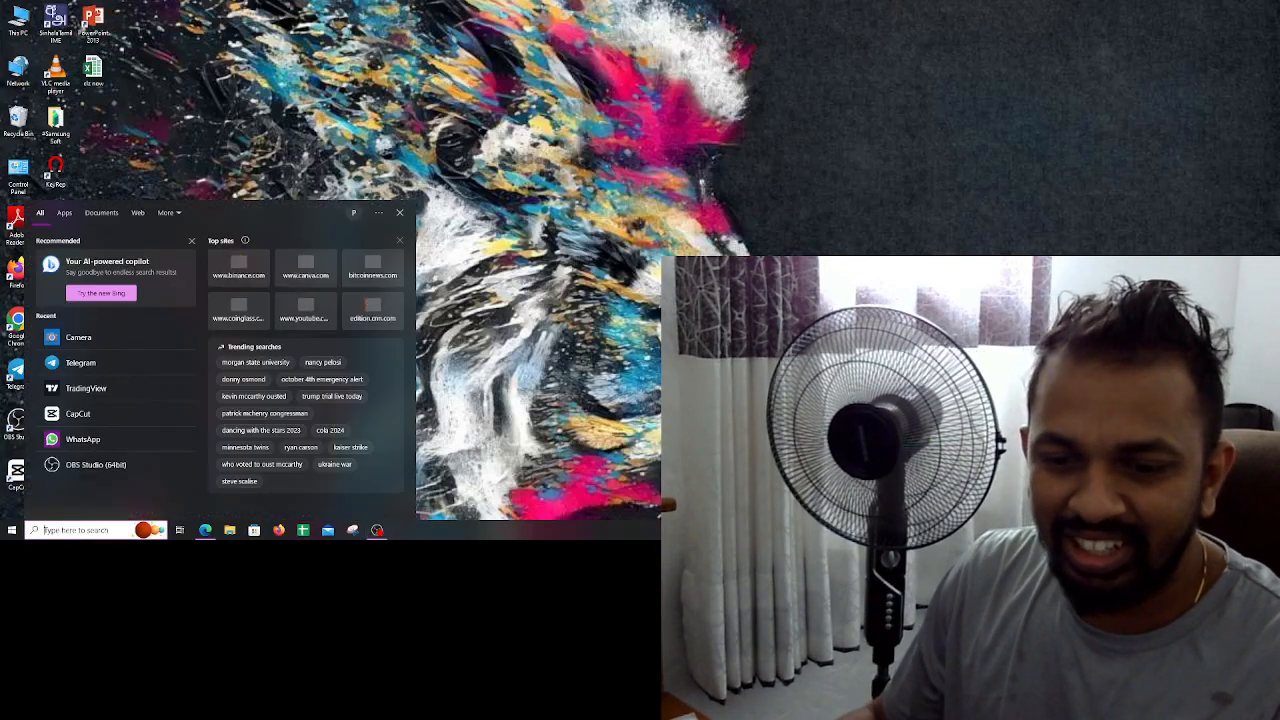
click(84, 440)
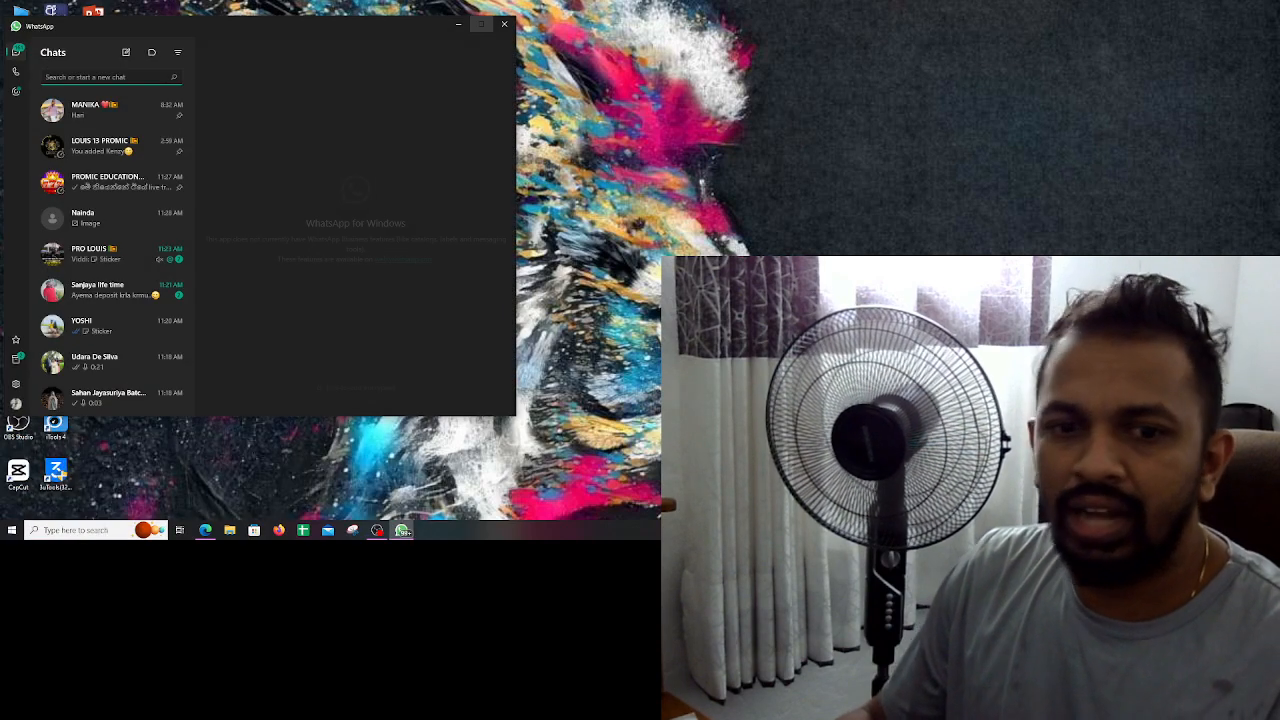
click(480, 24)
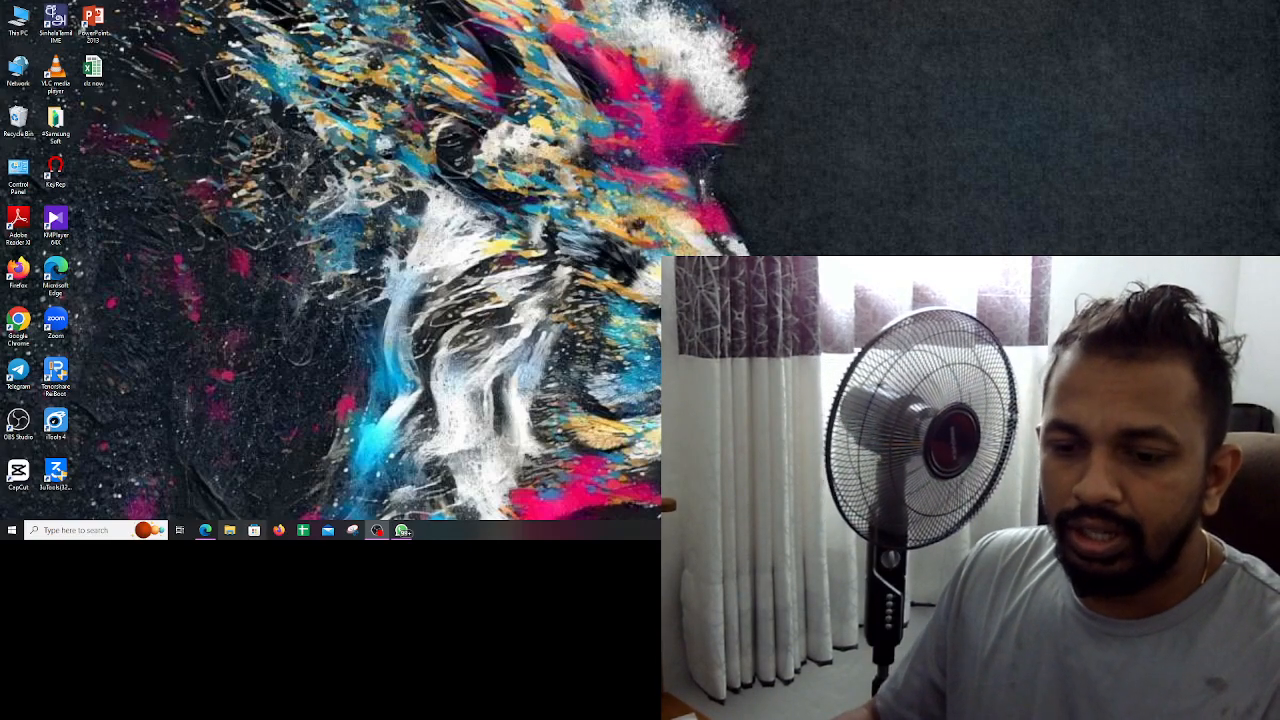
click(204, 530)
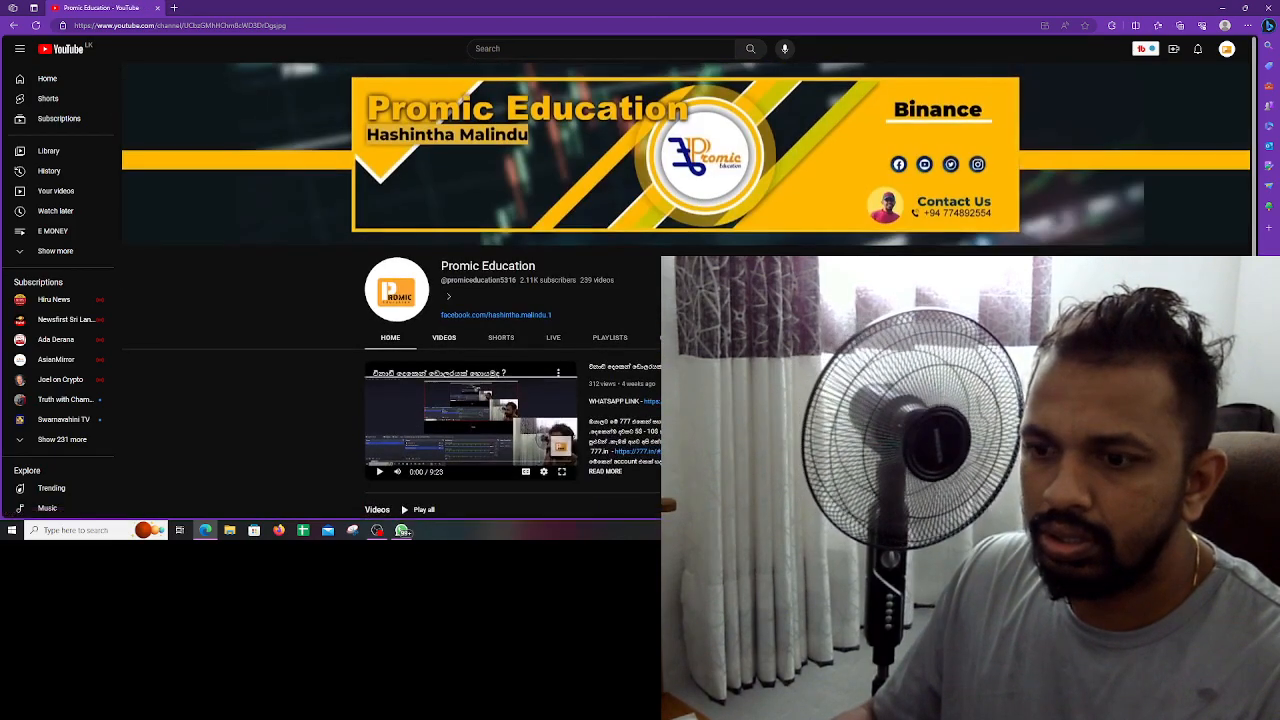
Switch the channel page to its full Videos grid of uploads
click(444, 76)
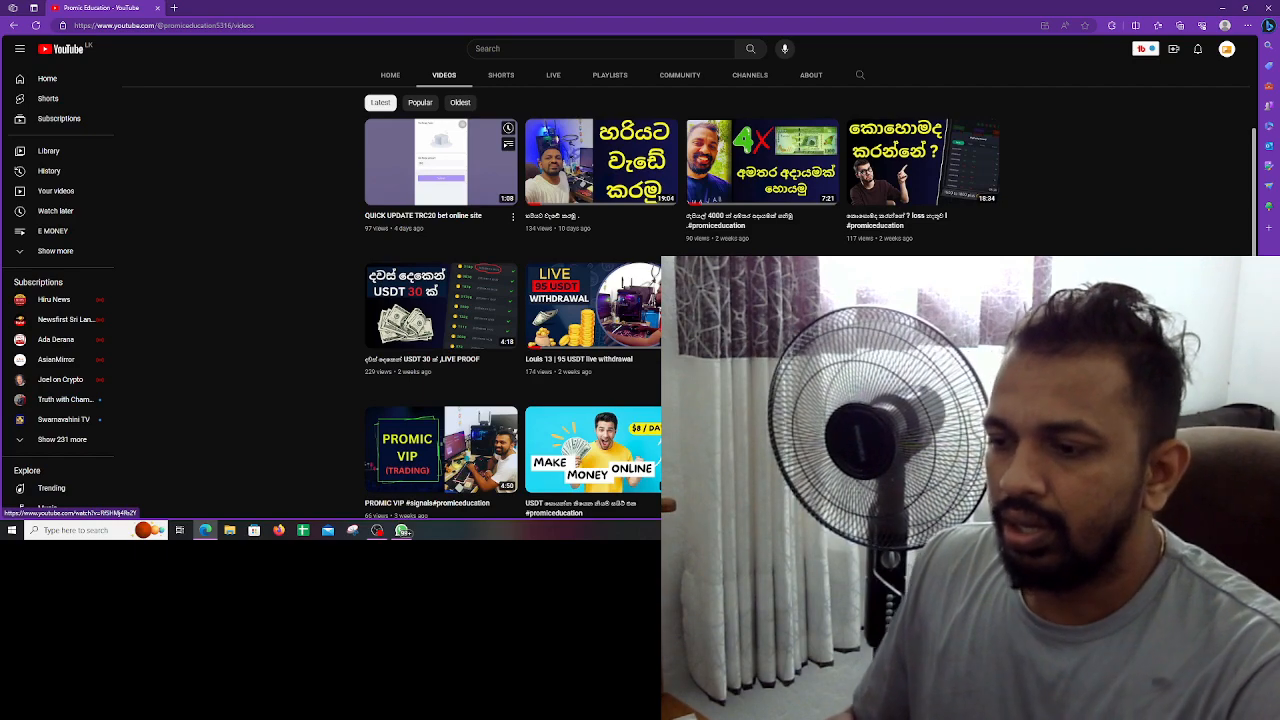
Scroll from the channel banner down through the Promic Education videos grid
scroll(up, 3)
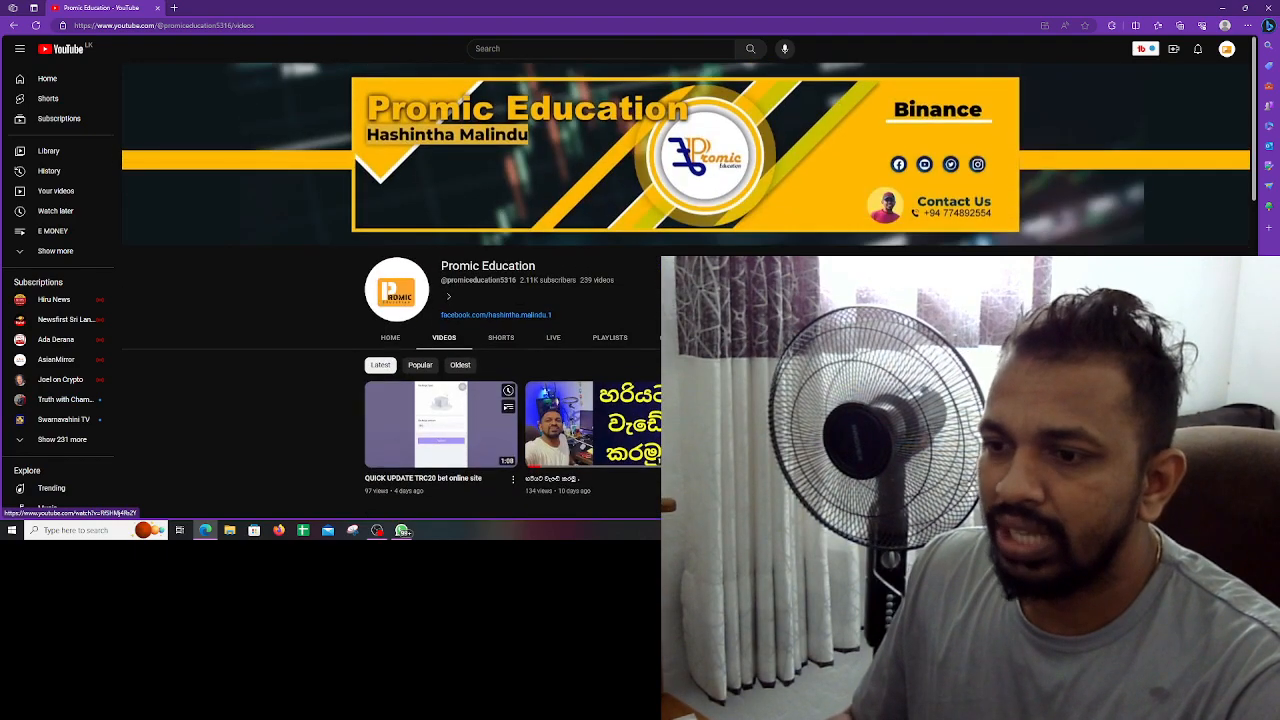
scroll(down, 3)
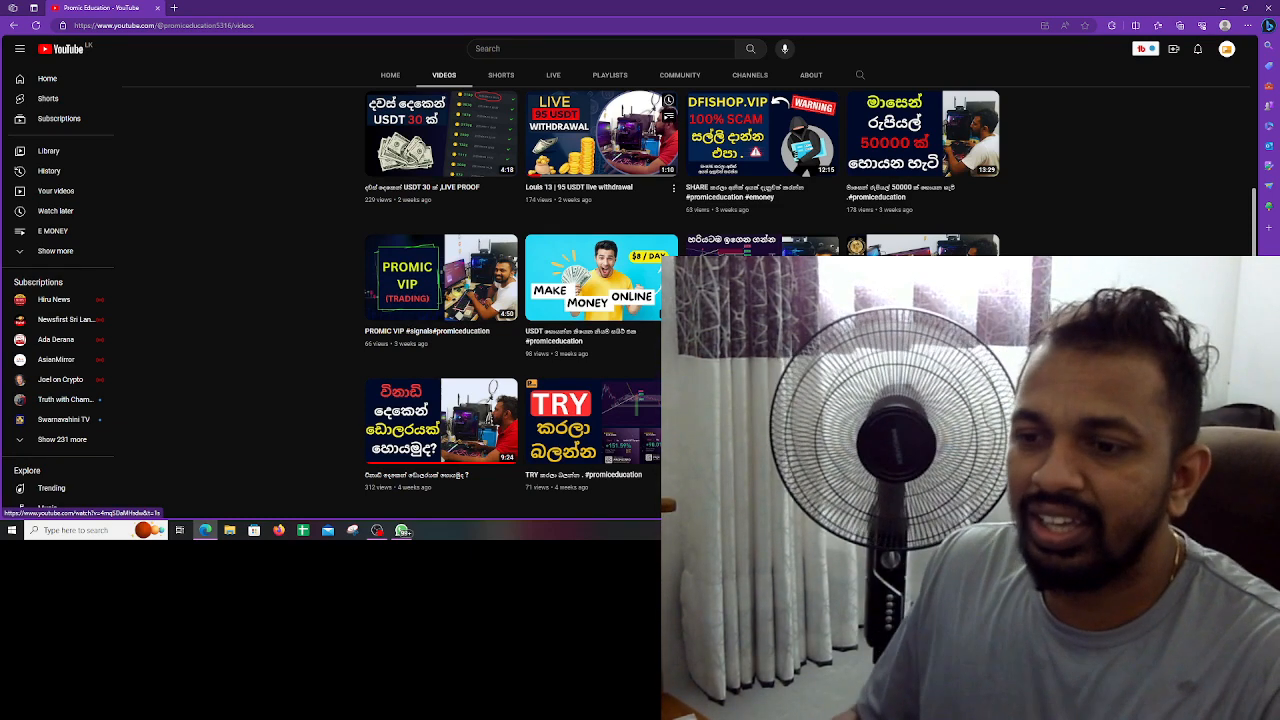
scroll(down, 3)
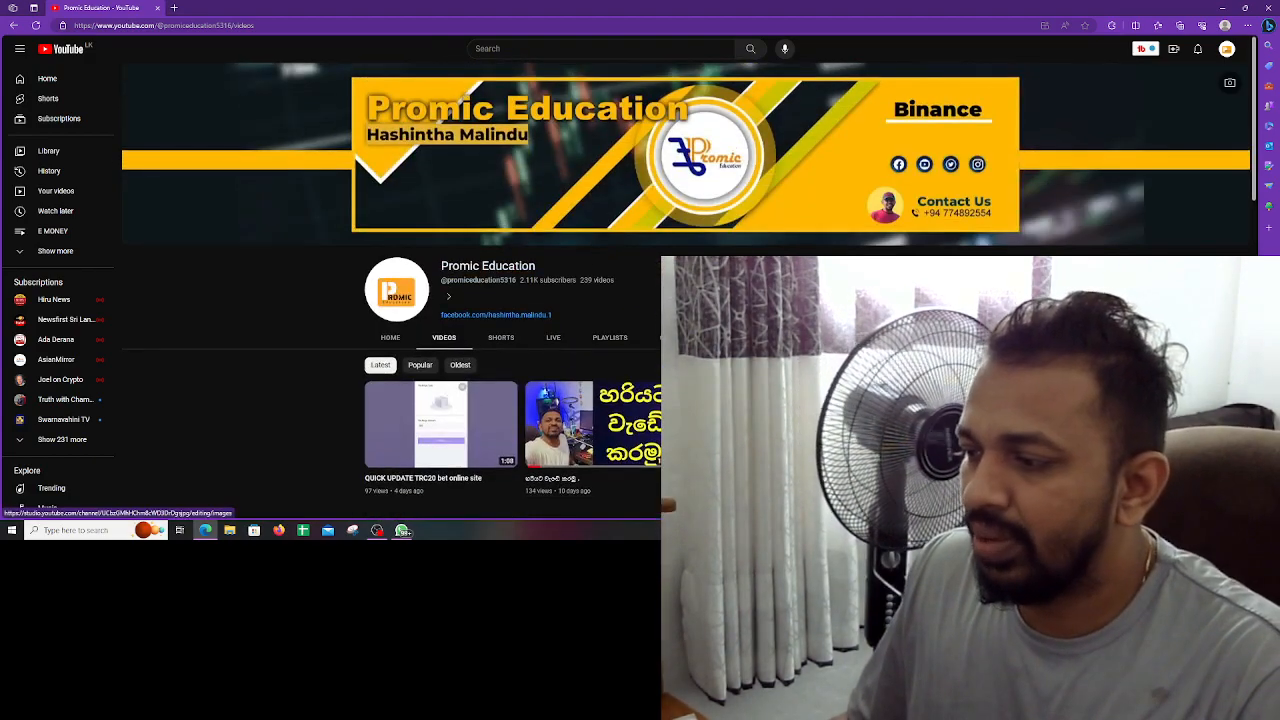
scroll(down, 3)
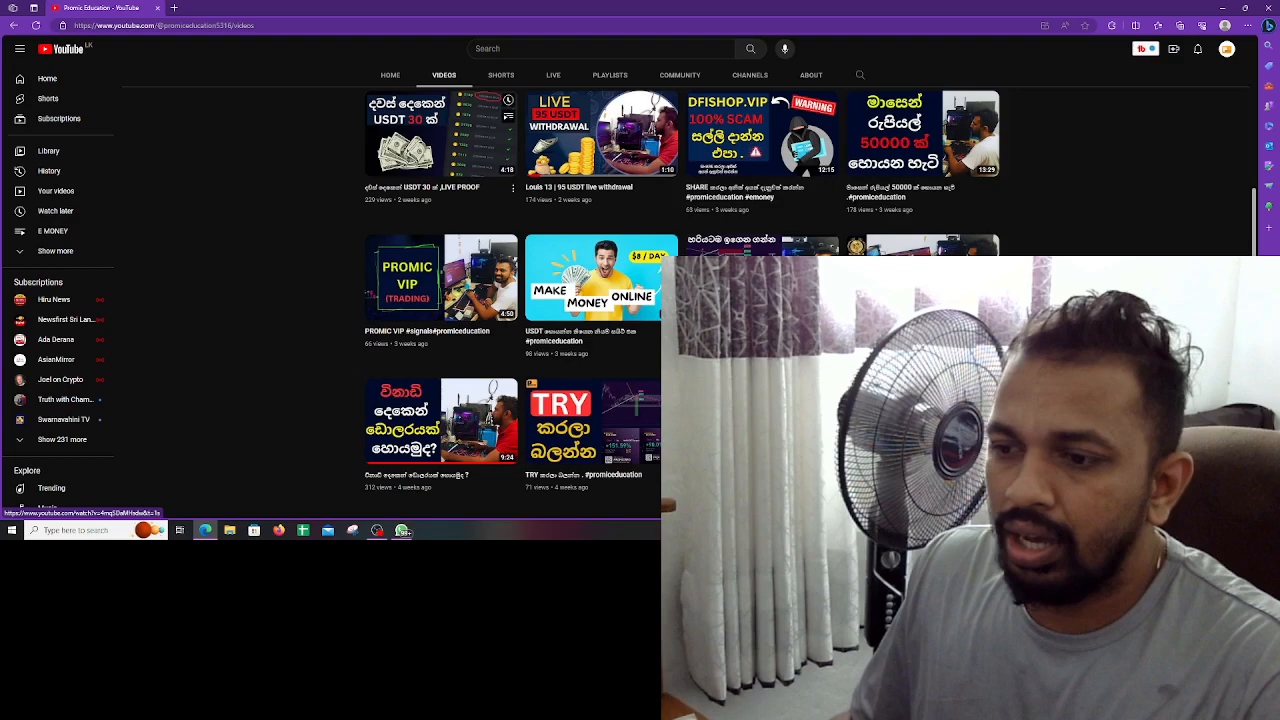
scroll(down, 3)
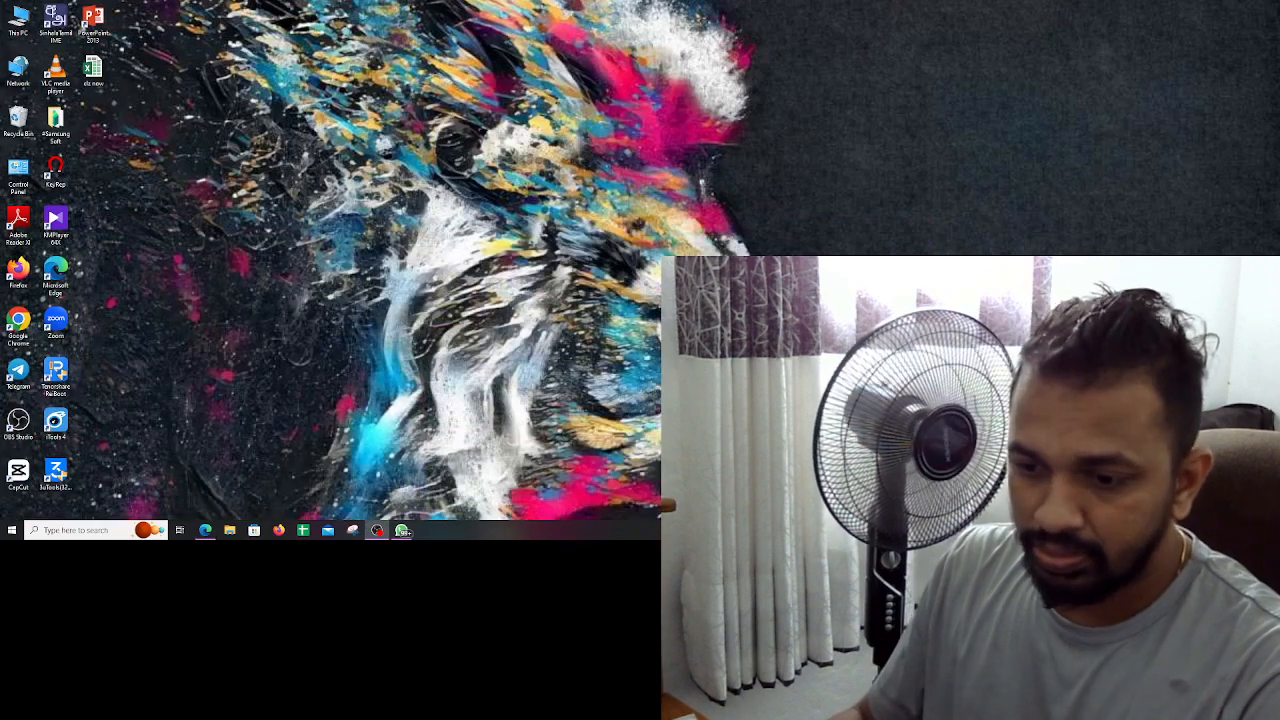
click(402, 530)
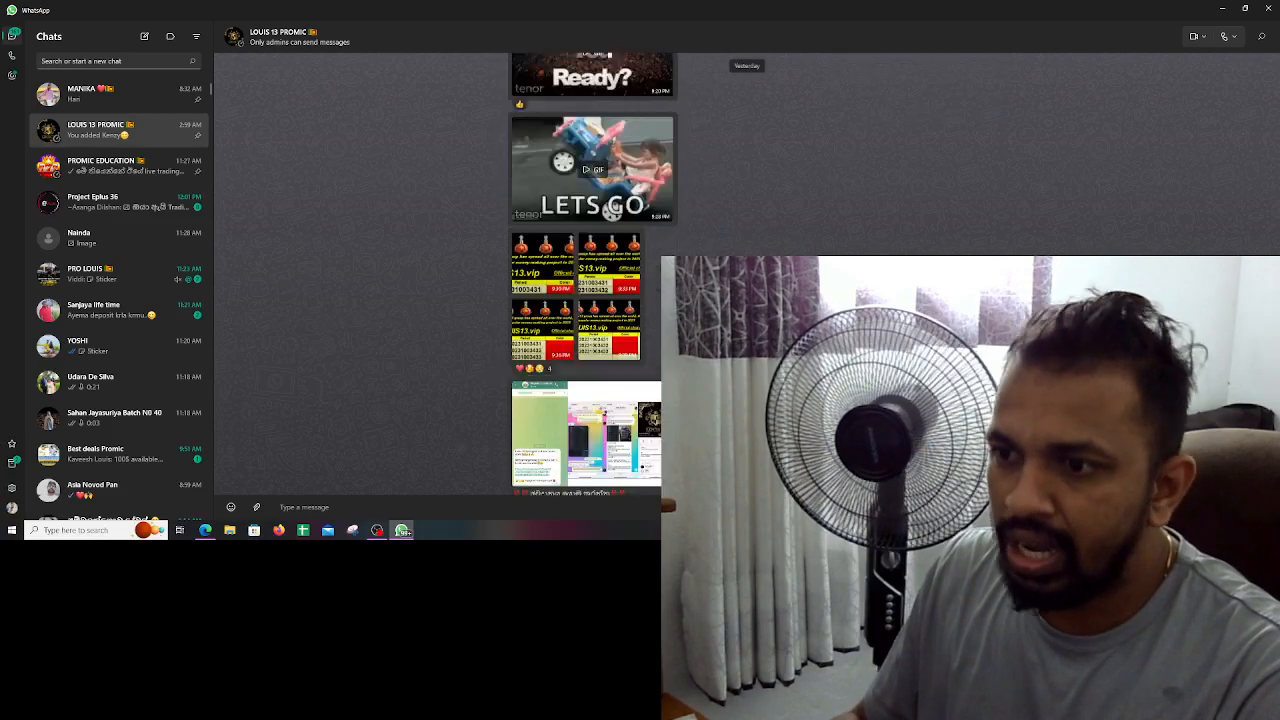
Scroll down through LOUIS VI PROMIC signal posts and into the PRO LOUIS members' messages
scroll(down, 3)
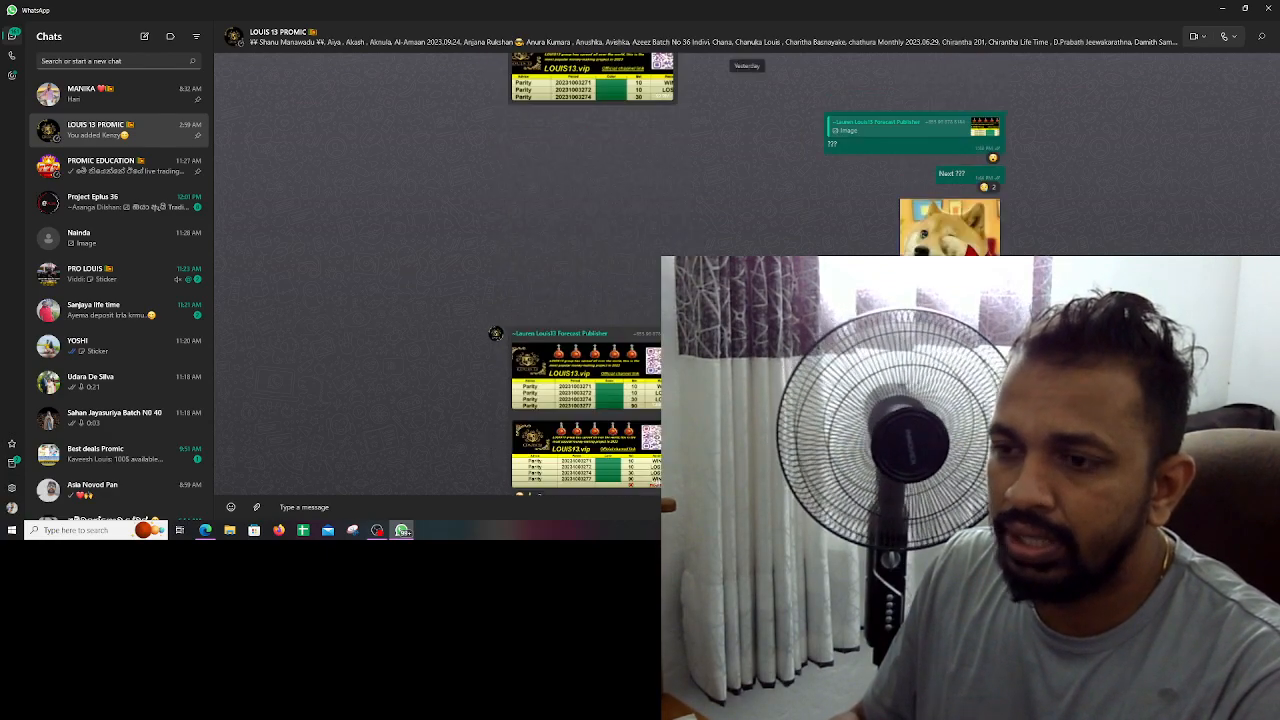
scroll(down, 3)
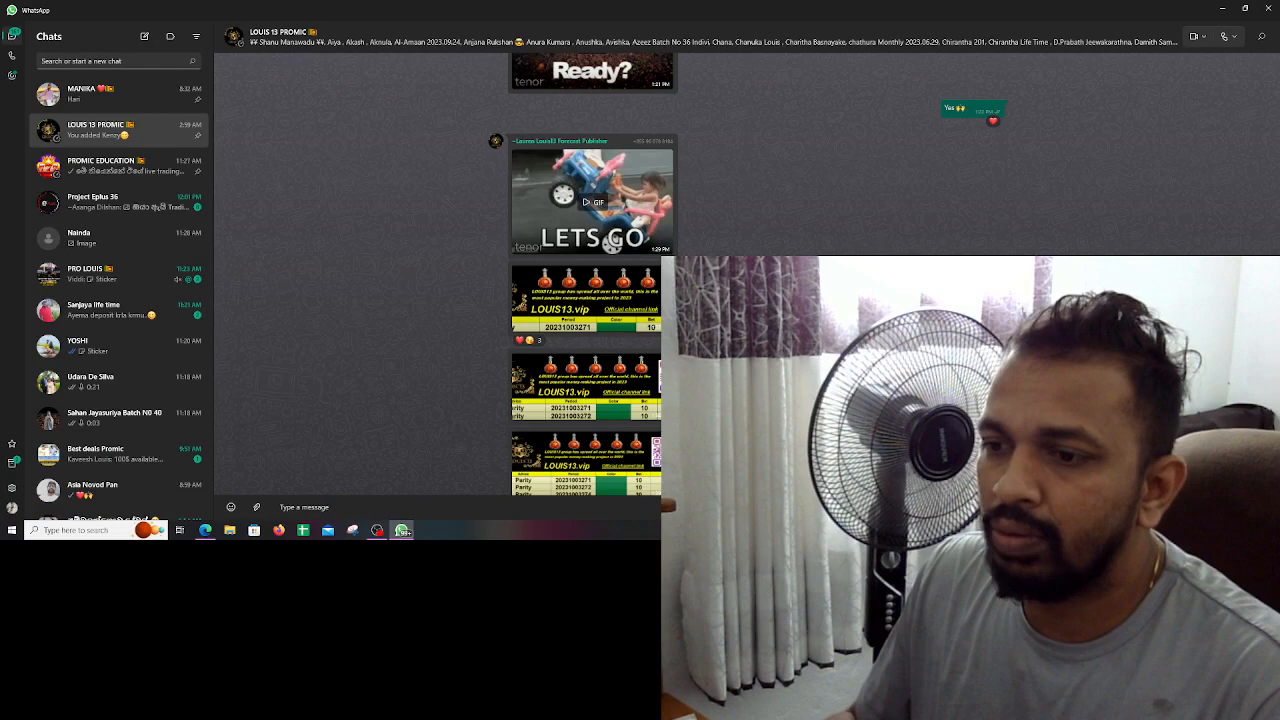
scroll(down, 3)
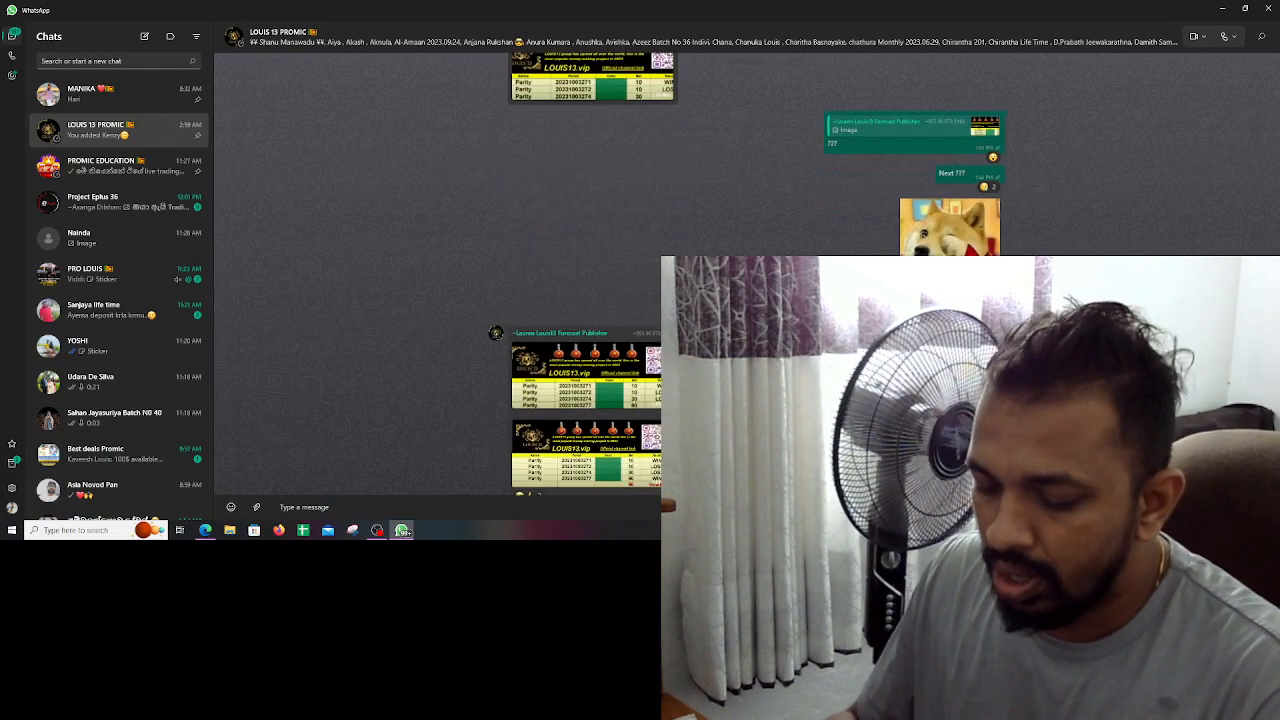
scroll(down, 3)
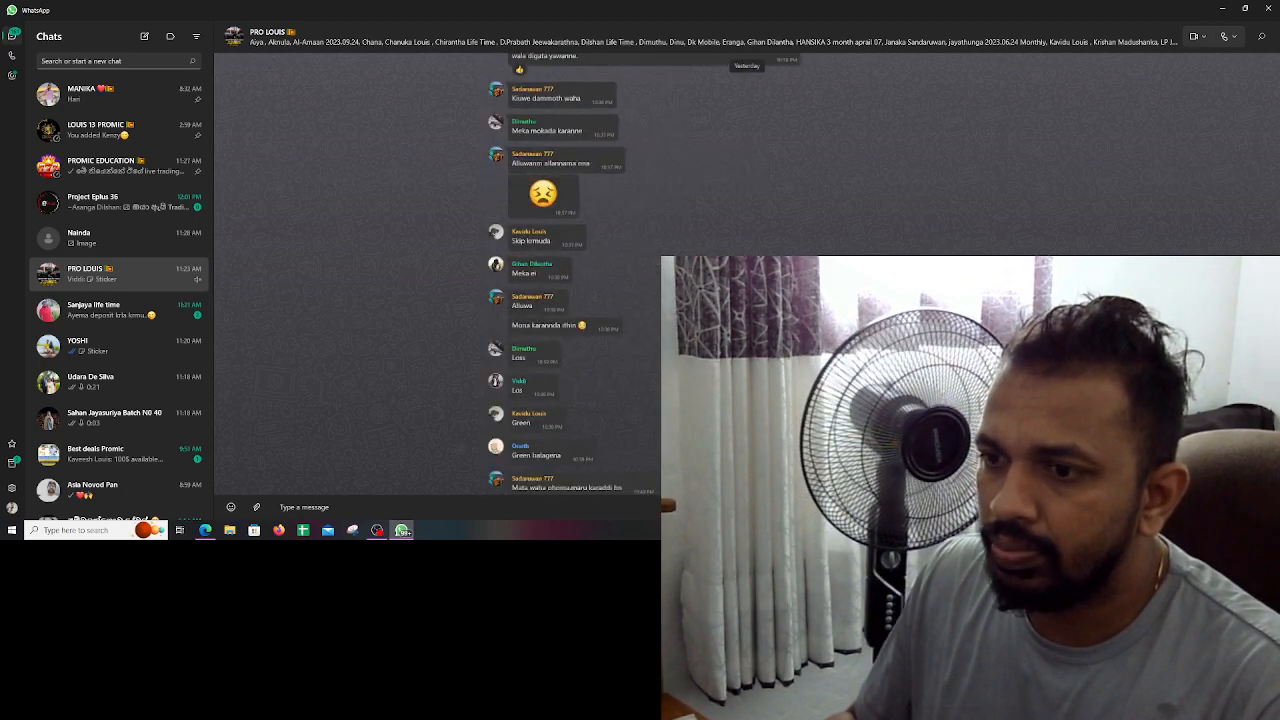
scroll(down, 3)
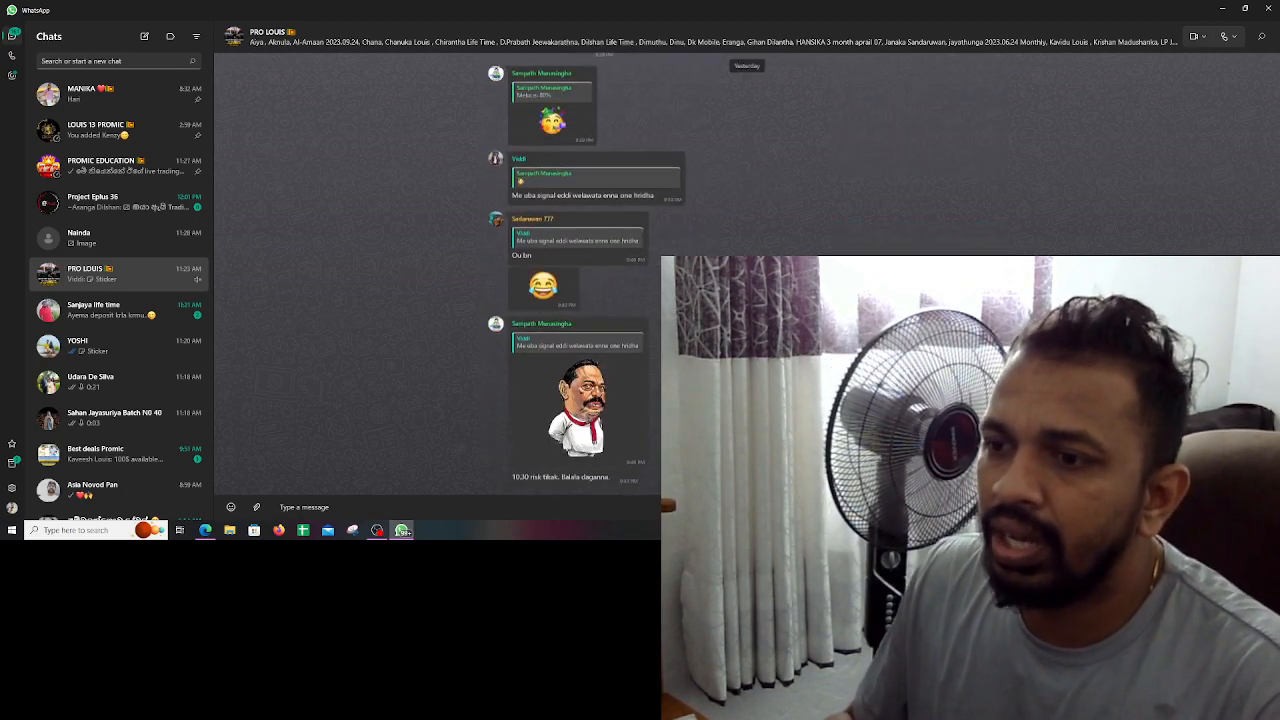
scroll(down, 3)
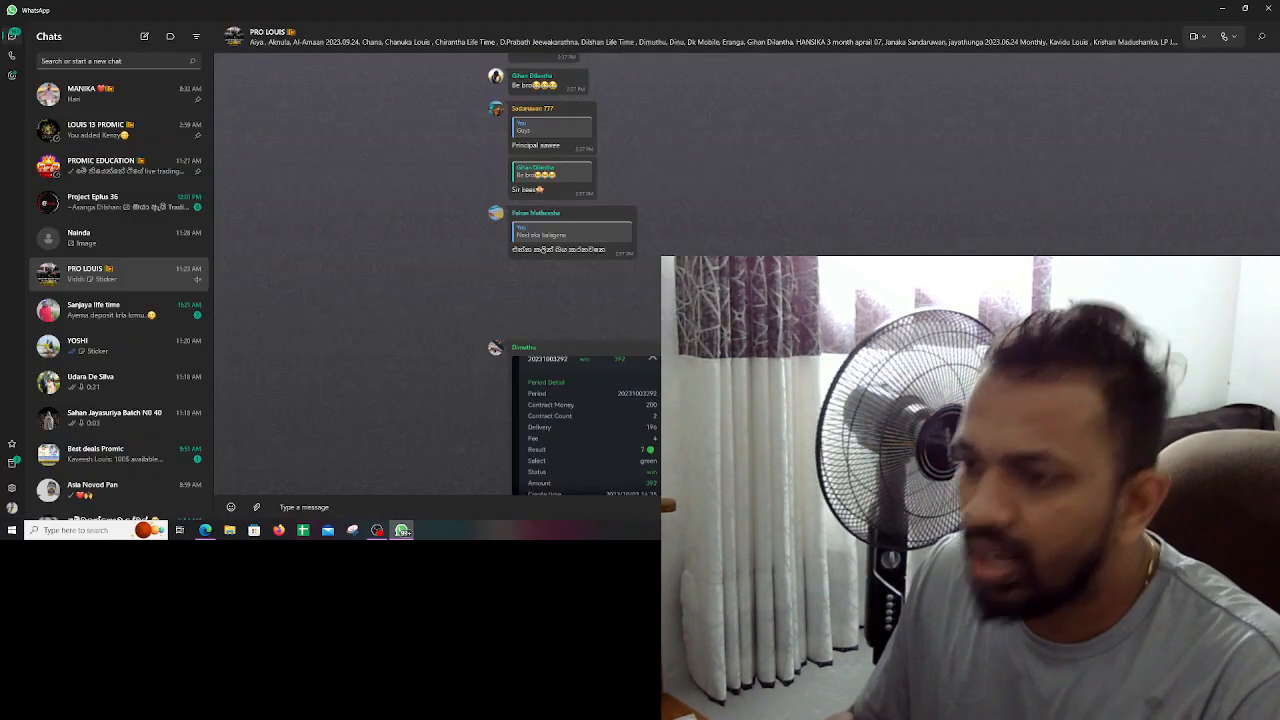
scroll(down, 3)
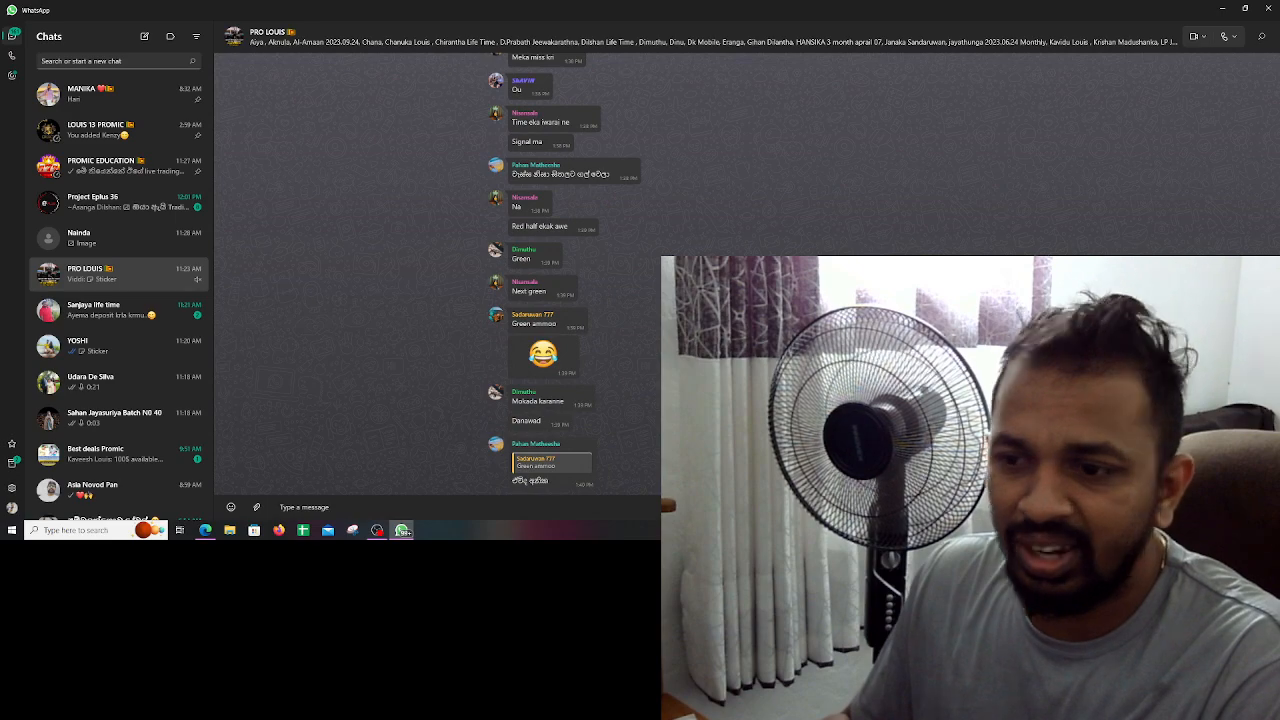
scroll(down, 3)
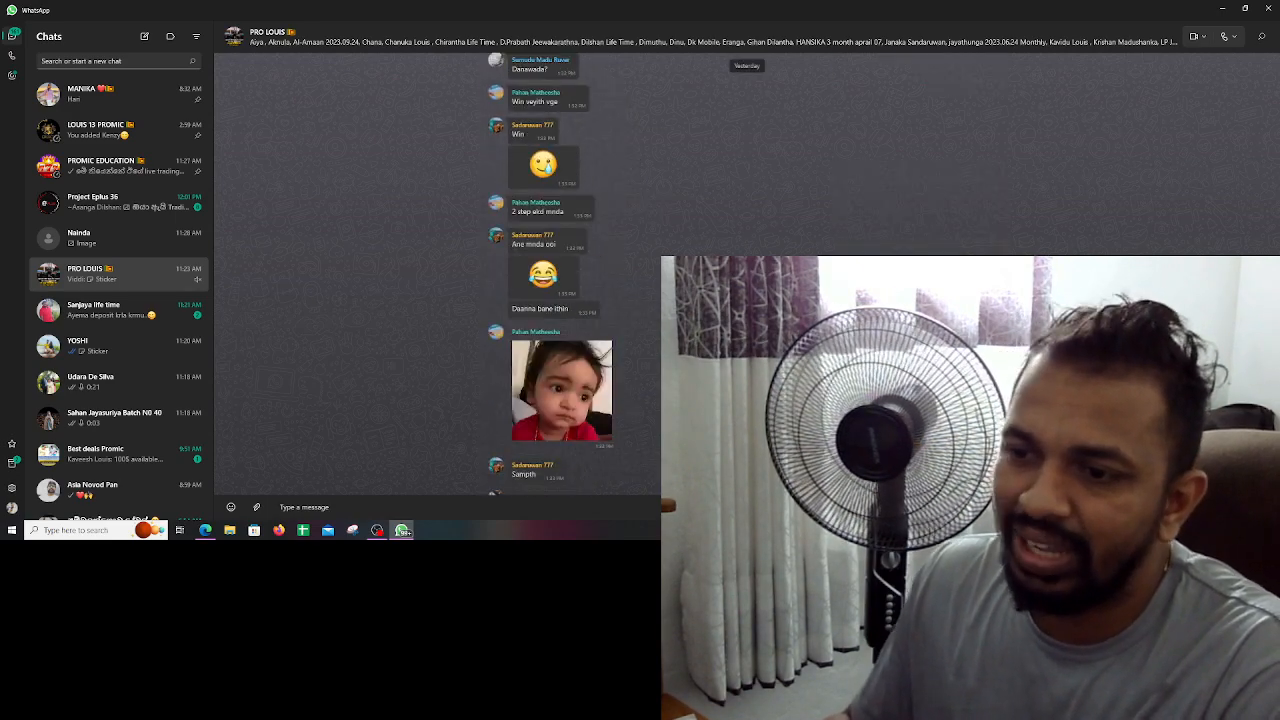
scroll(down, 3)
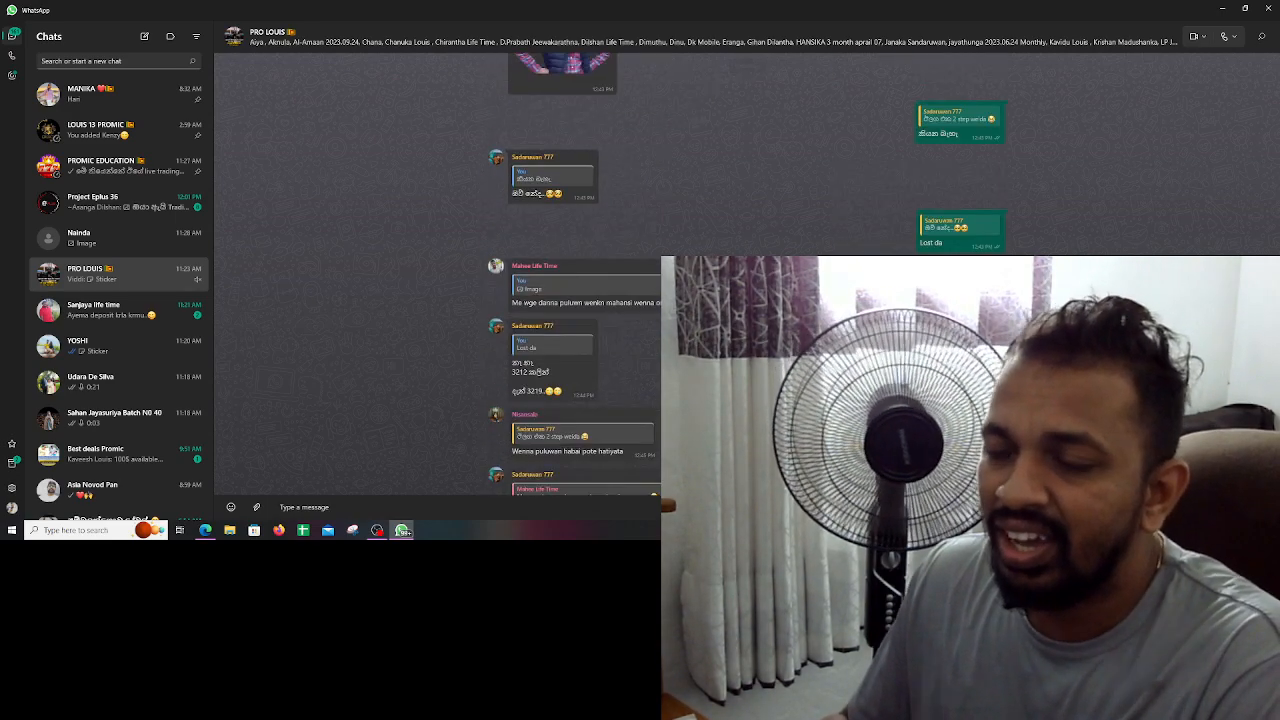